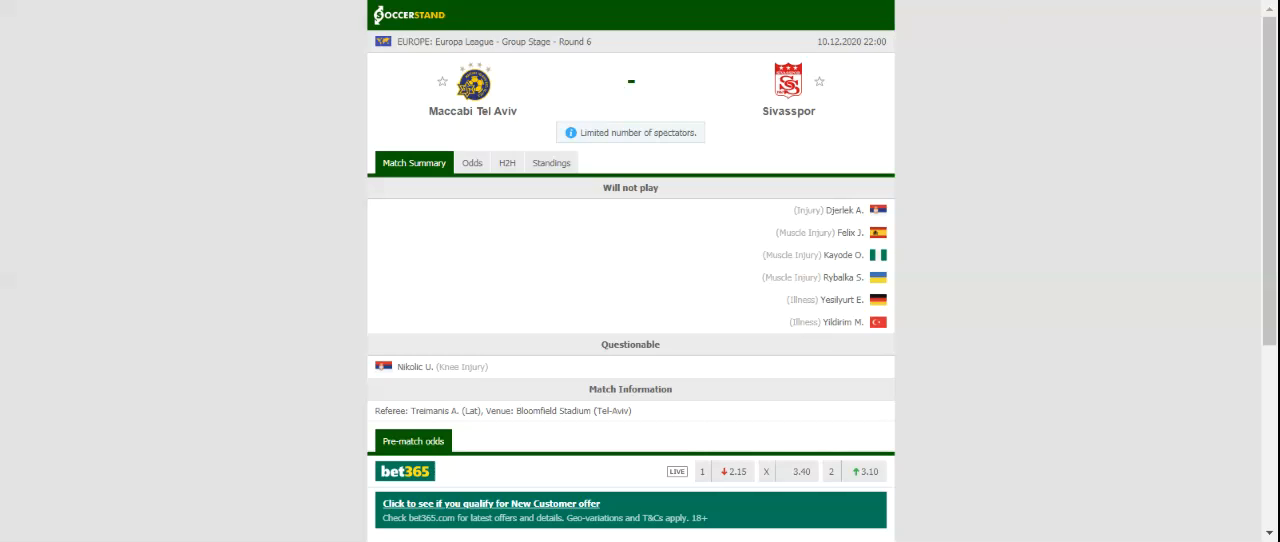
View the Standings tab, then the H2H tab with Maccabi Tel Aviv's and Sivasspor's recent results.
left_click(551, 162)
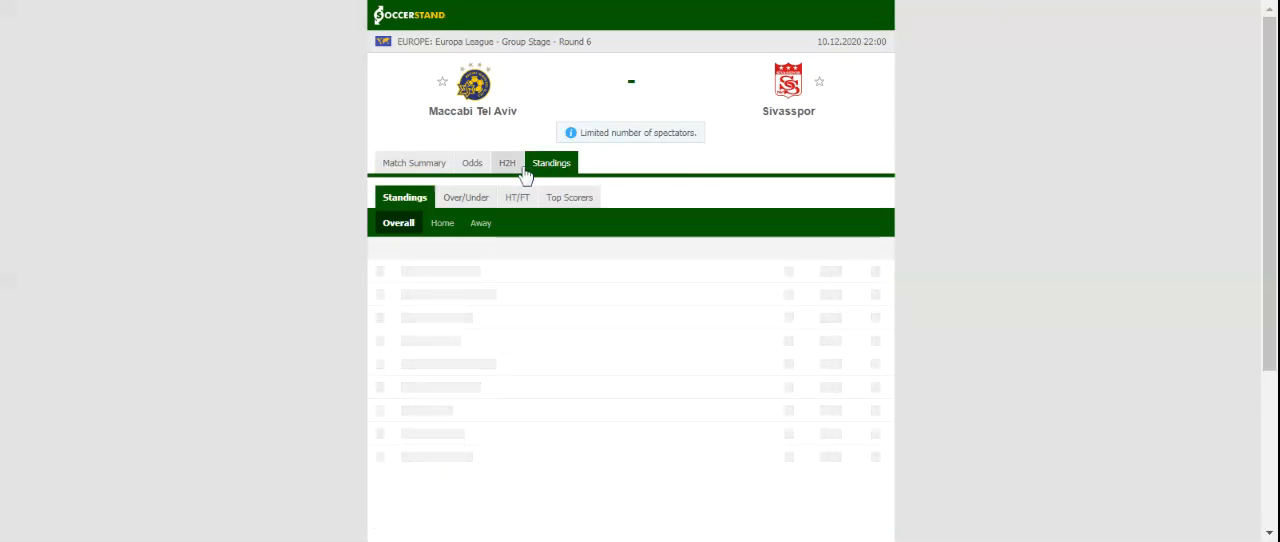
left_click(507, 162)
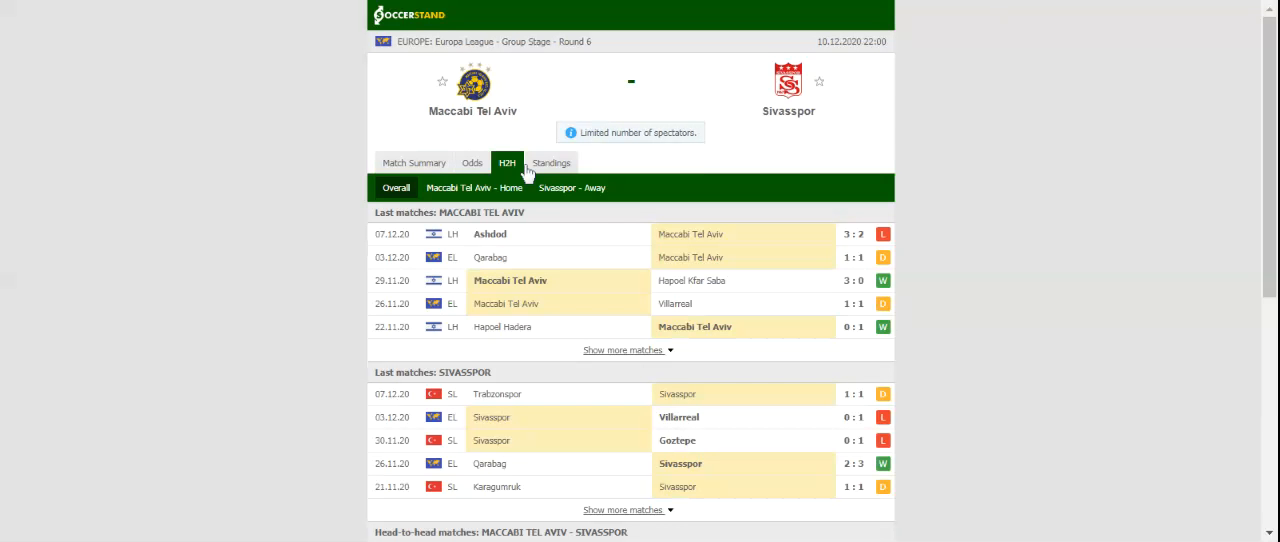
mouse_move(527, 172)
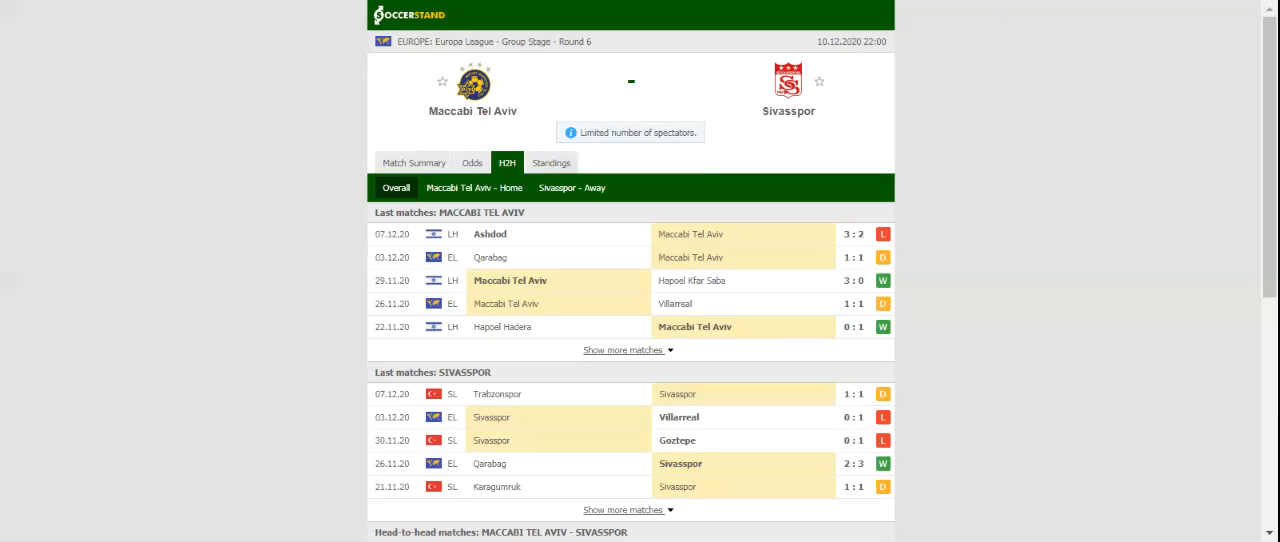